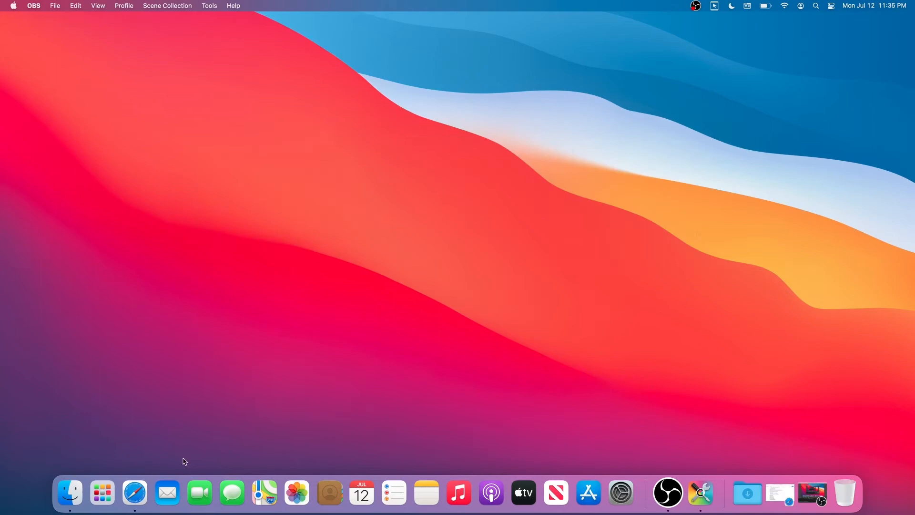
# - Launch Safari from the Dock to search for Macs Fan Control
pyautogui.click(134, 491)
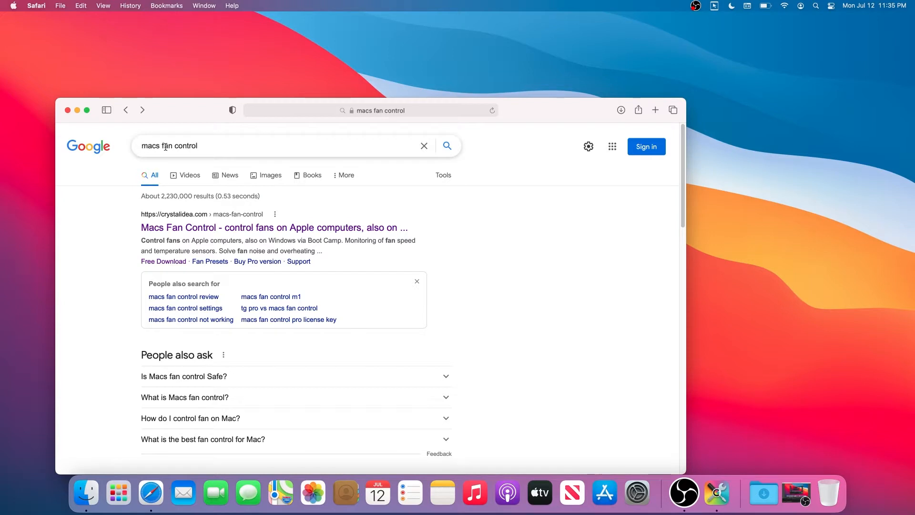
pyautogui.moveTo(260, 173)
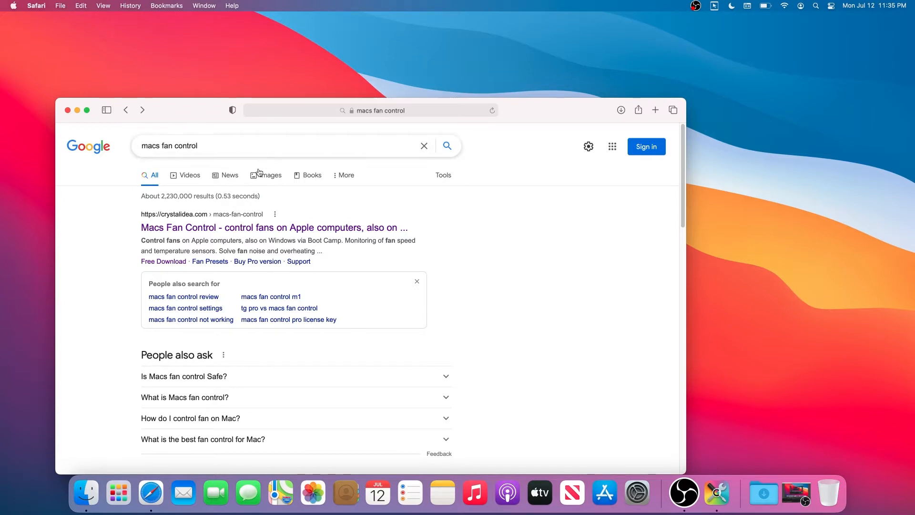
pyautogui.moveTo(181, 228)
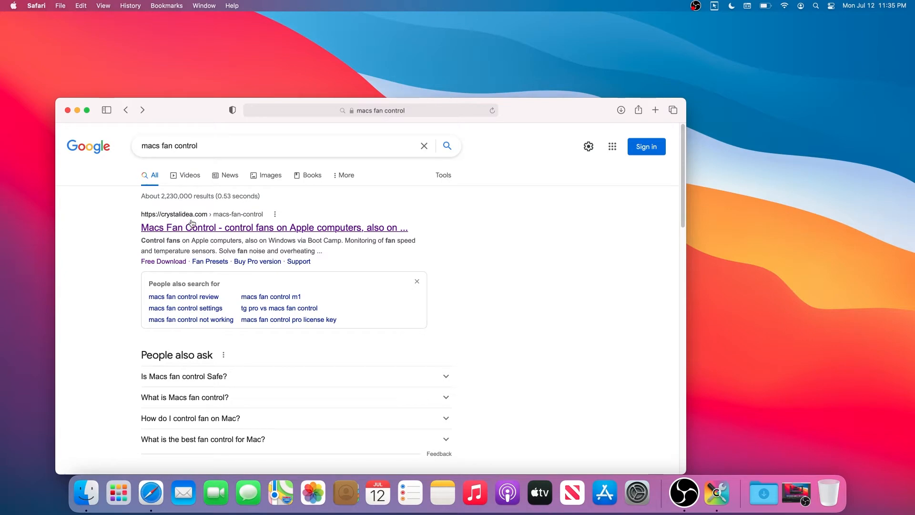
pyautogui.moveTo(261, 223)
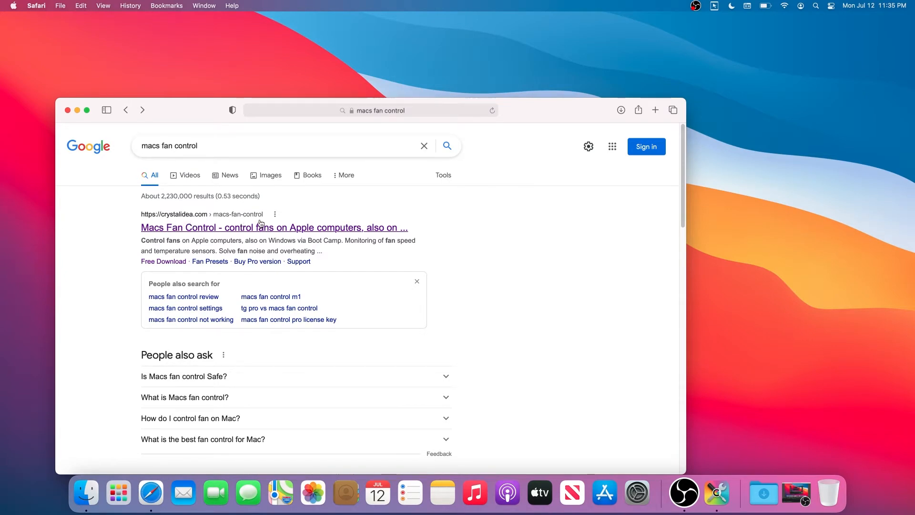
# - Download the 20.7 MB macOS build of Macs Fan Control from crystalidea.com
pyautogui.click(274, 228)
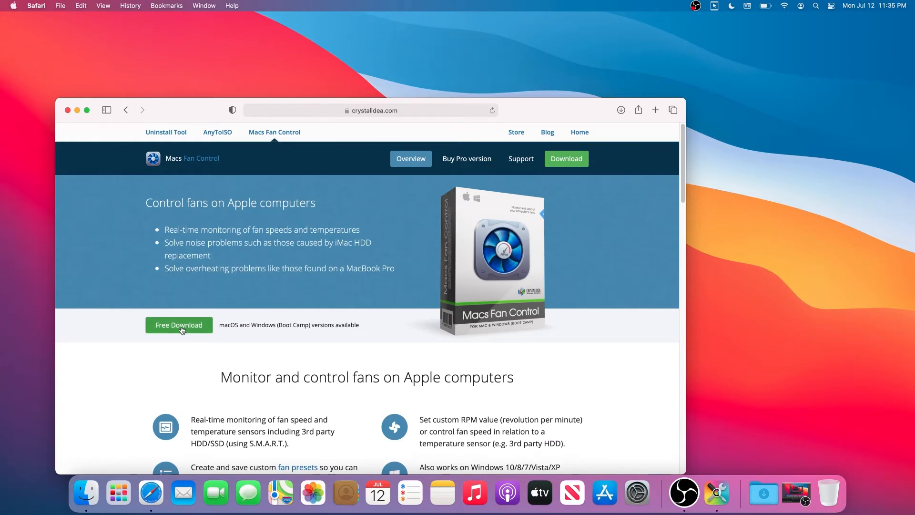
pyautogui.click(178, 324)
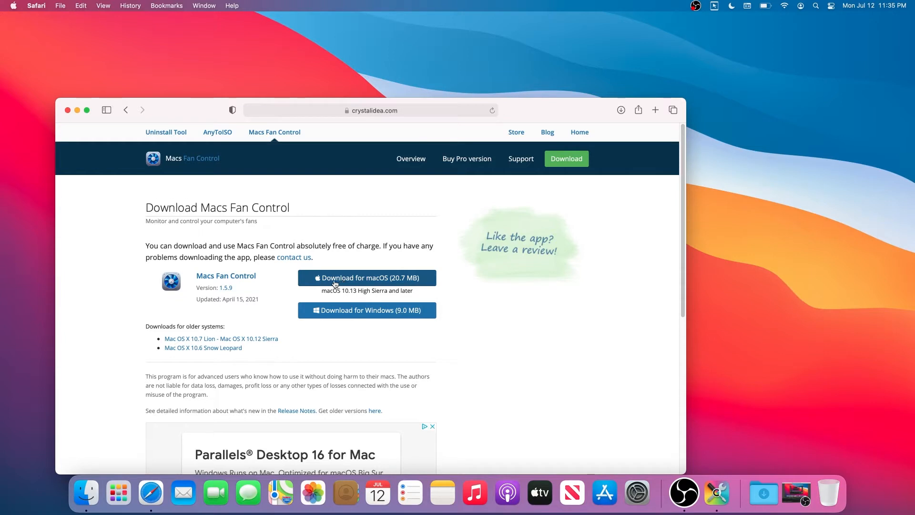
pyautogui.click(366, 277)
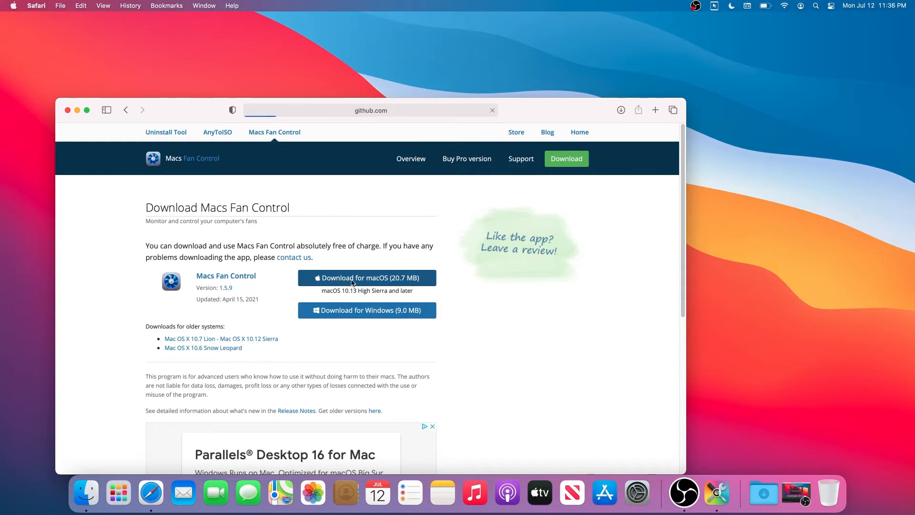
pyautogui.click(366, 278)
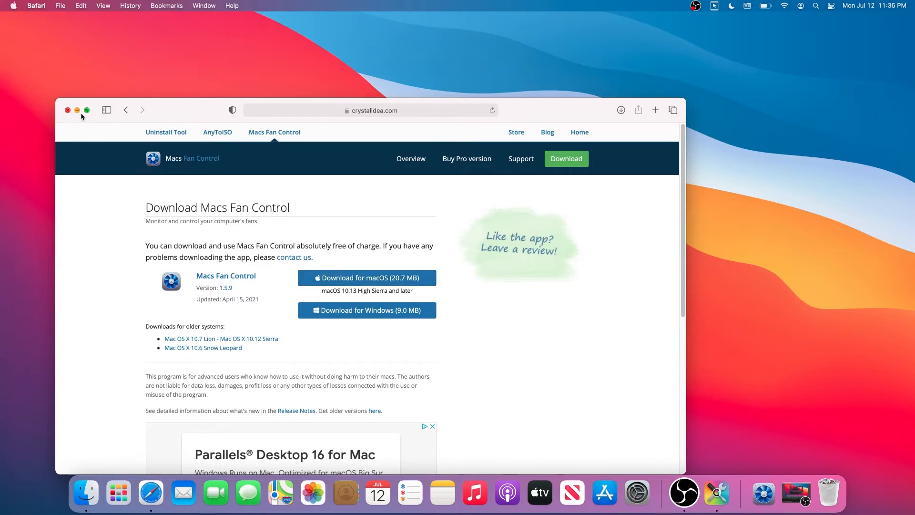
# - Launch the downloaded Macs Fan Control and confirm opening an app from the Internet
pyautogui.click(68, 111)
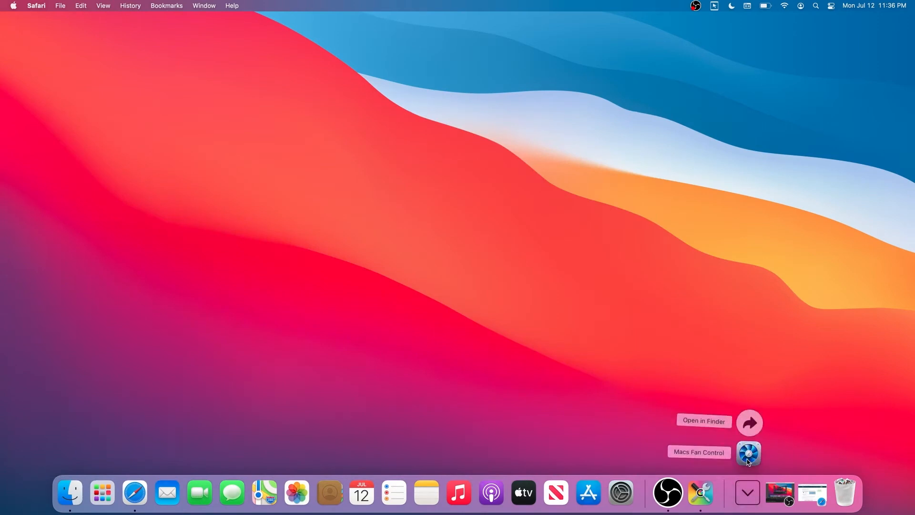
pyautogui.doubleClick(748, 452)
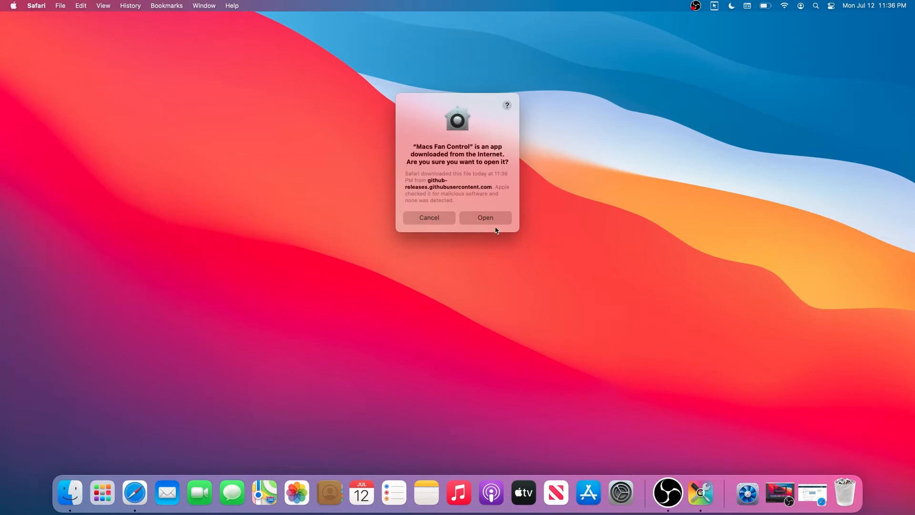
pyautogui.click(485, 218)
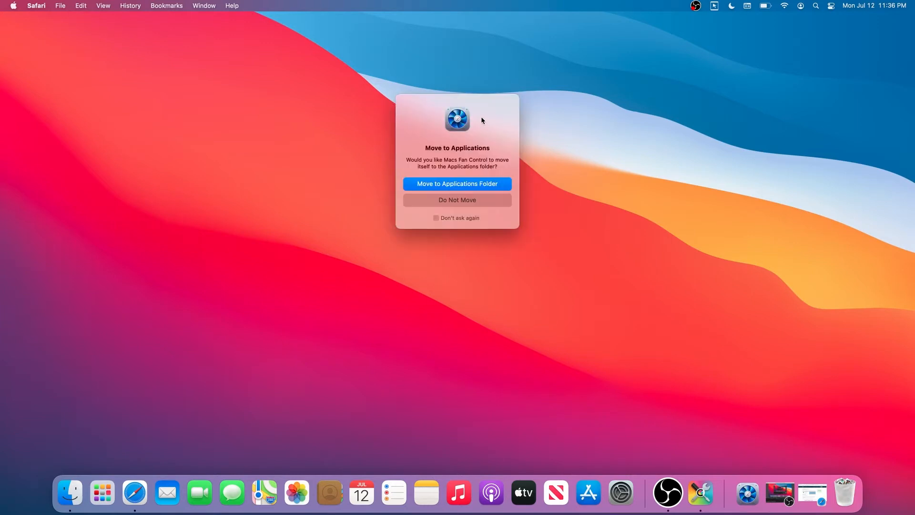
pyautogui.moveTo(437, 188)
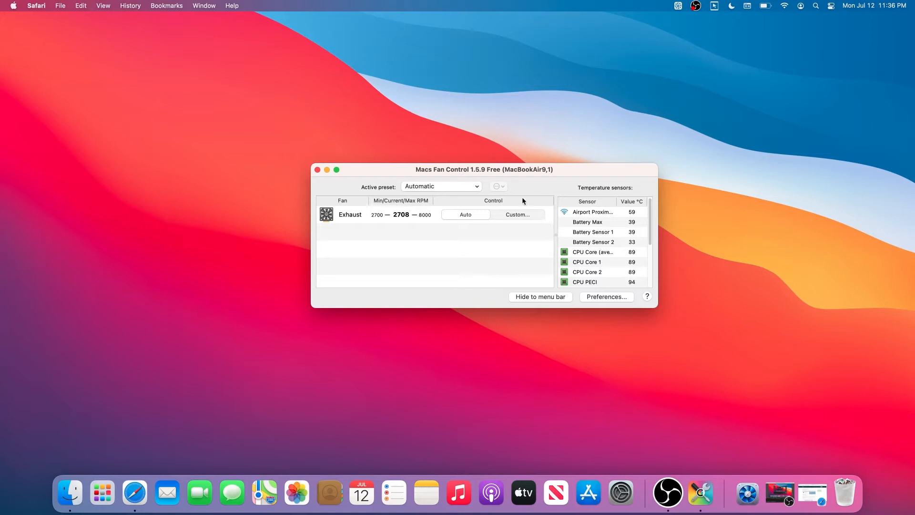
pyautogui.moveTo(251, 129)
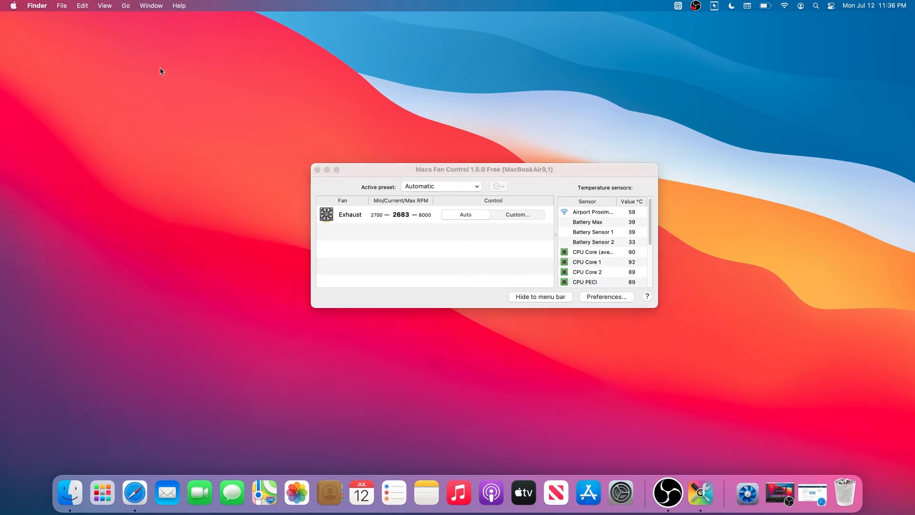
pyautogui.click(124, 5)
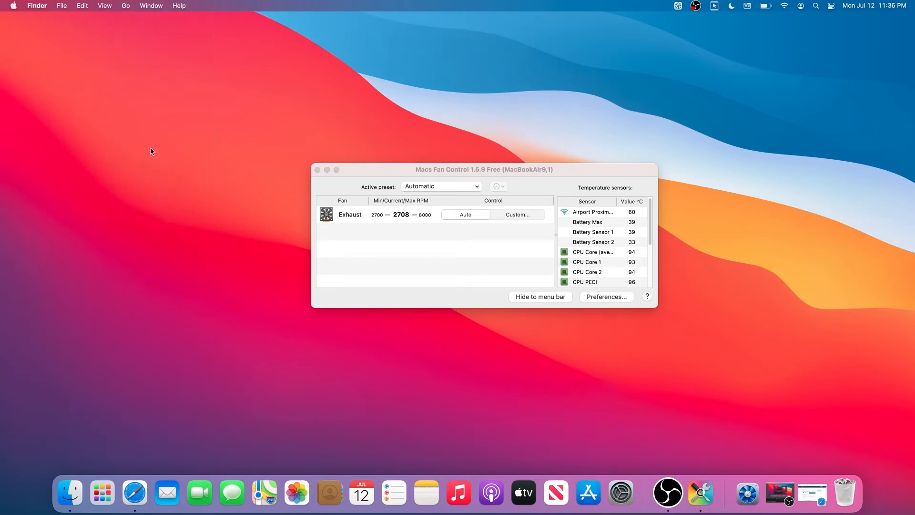
pyautogui.click(68, 492)
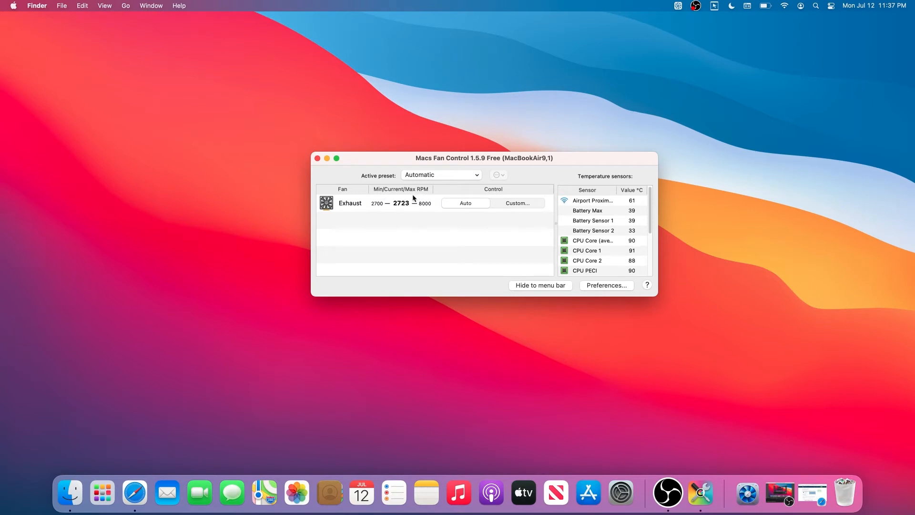
pyautogui.moveTo(425, 206)
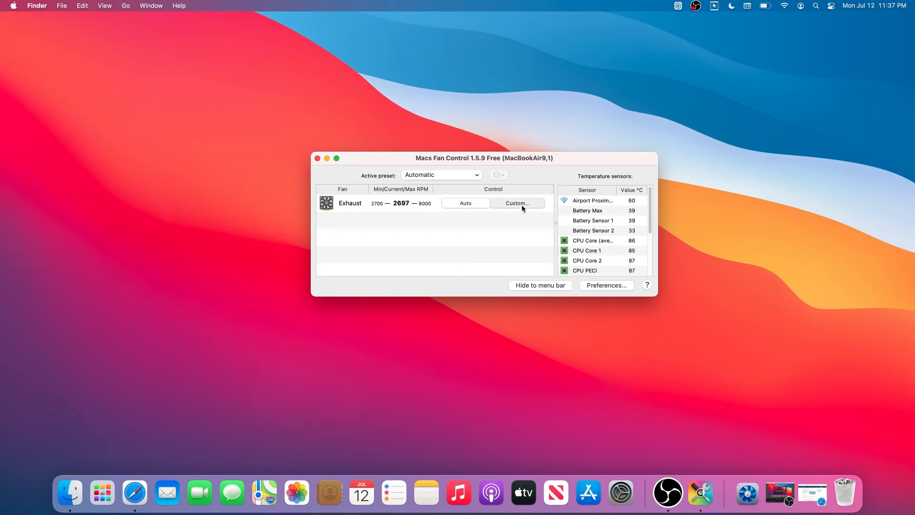
pyautogui.click(517, 203)
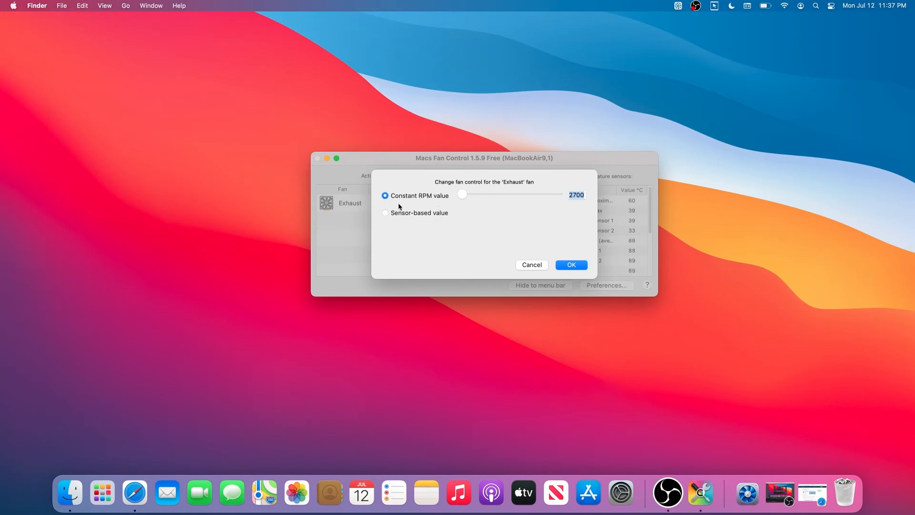
pyautogui.moveTo(438, 204)
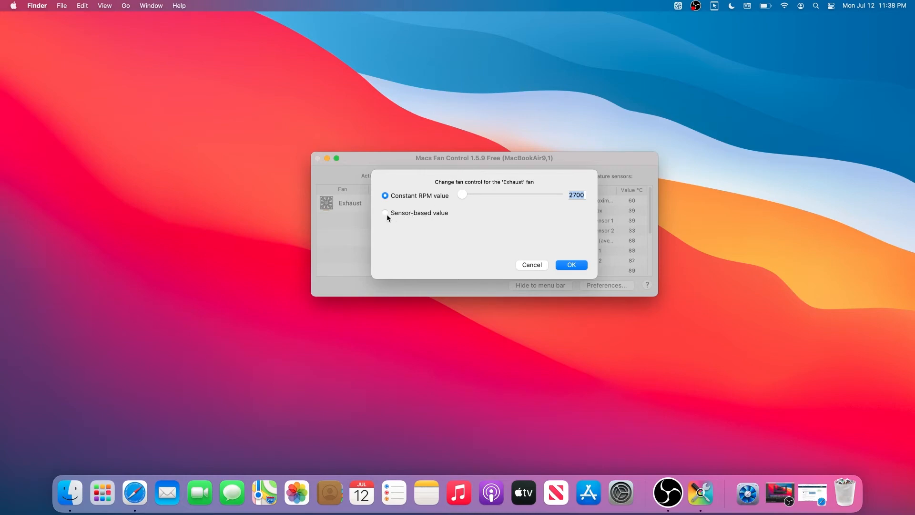
pyautogui.click(385, 212)
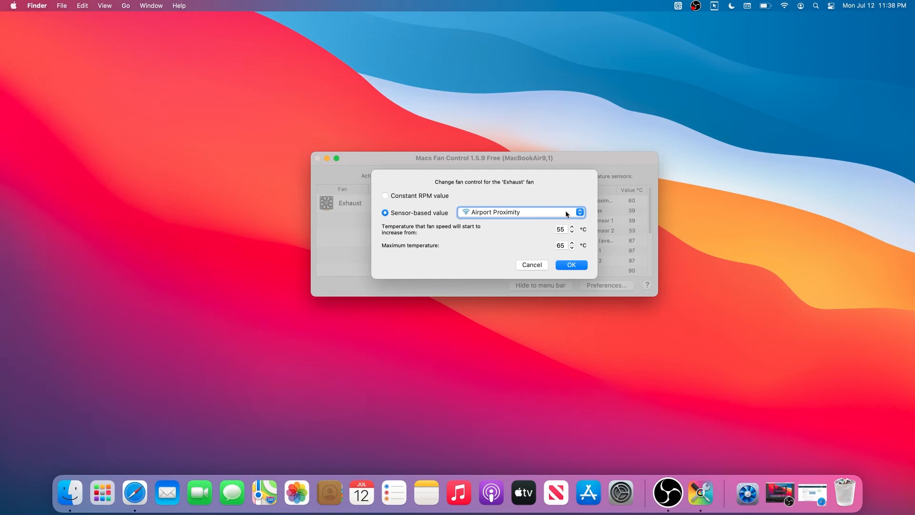
pyautogui.click(518, 211)
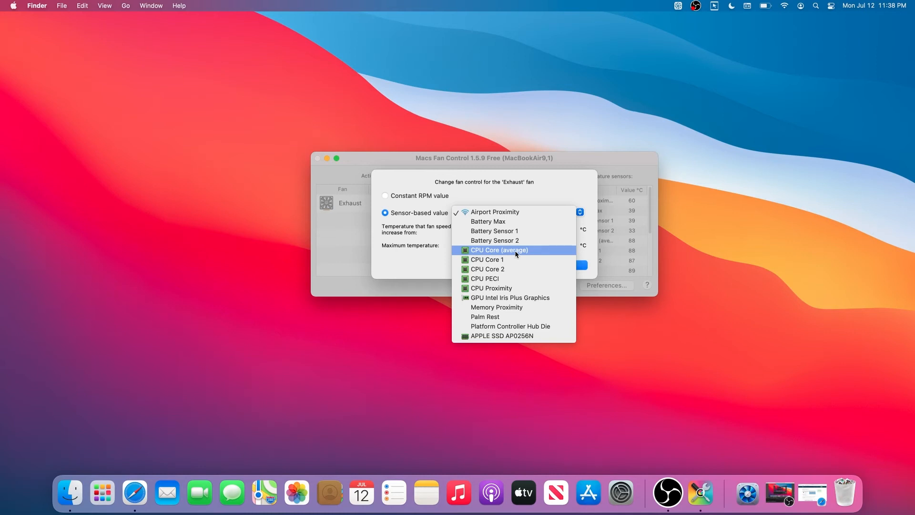
pyautogui.click(499, 249)
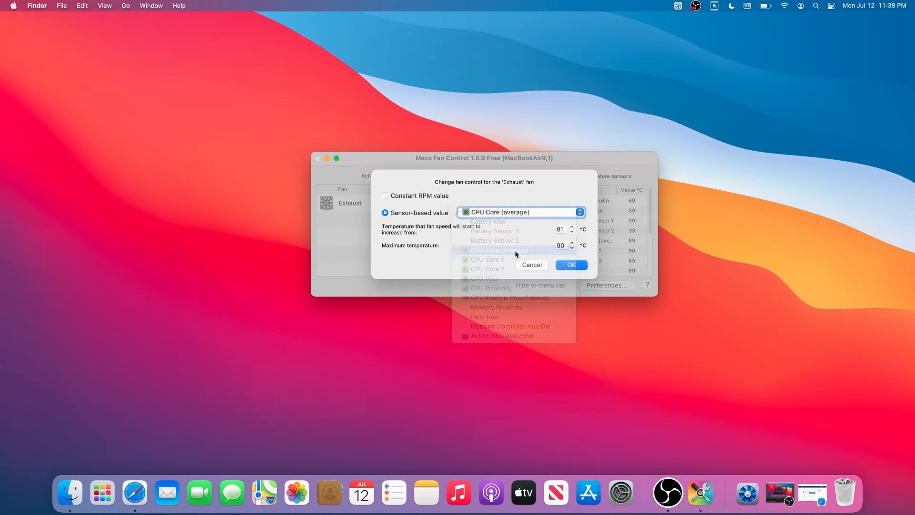
pyautogui.click(497, 250)
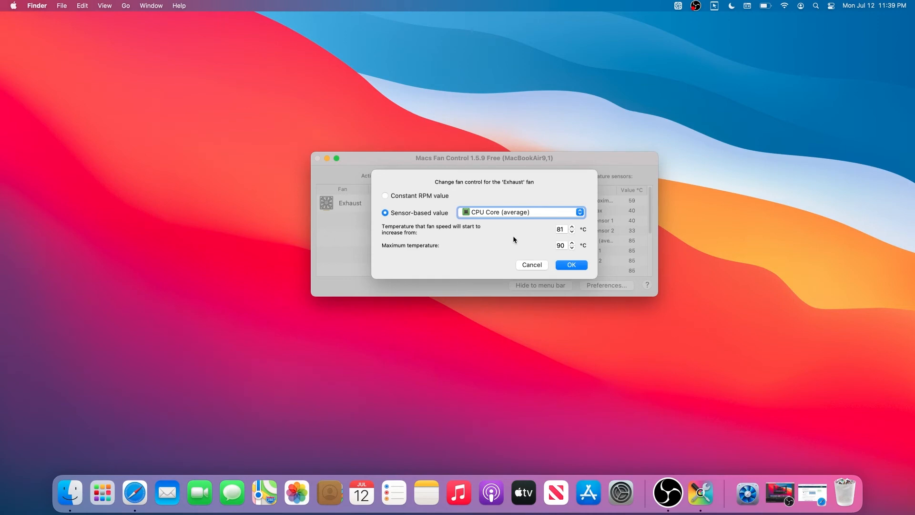
pyautogui.moveTo(530, 269)
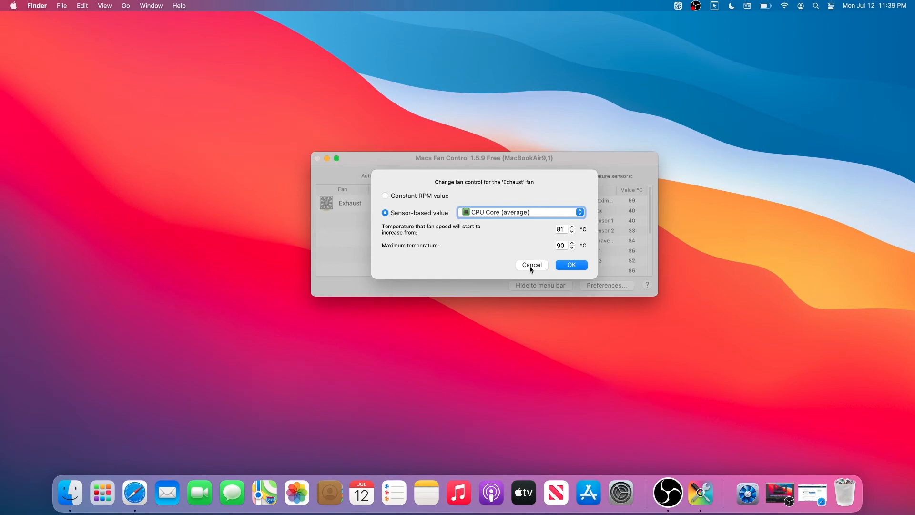
pyautogui.click(531, 264)
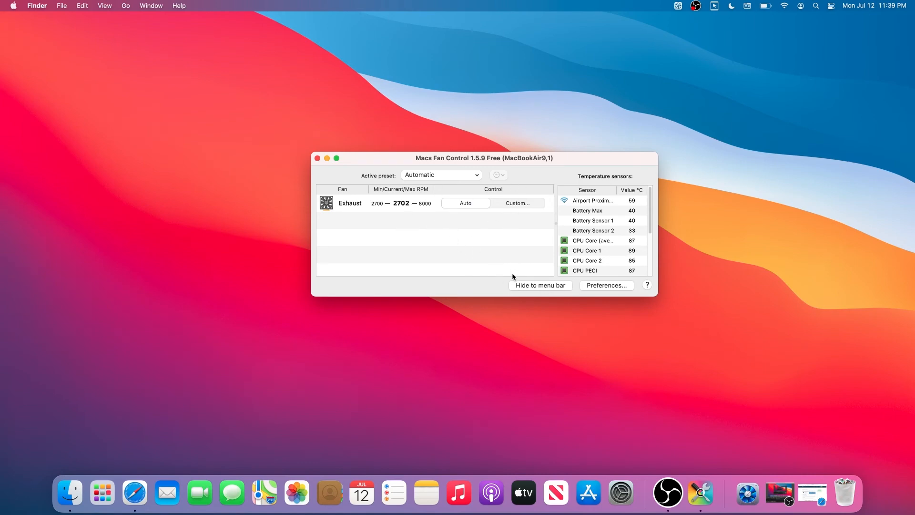
pyautogui.click(540, 285)
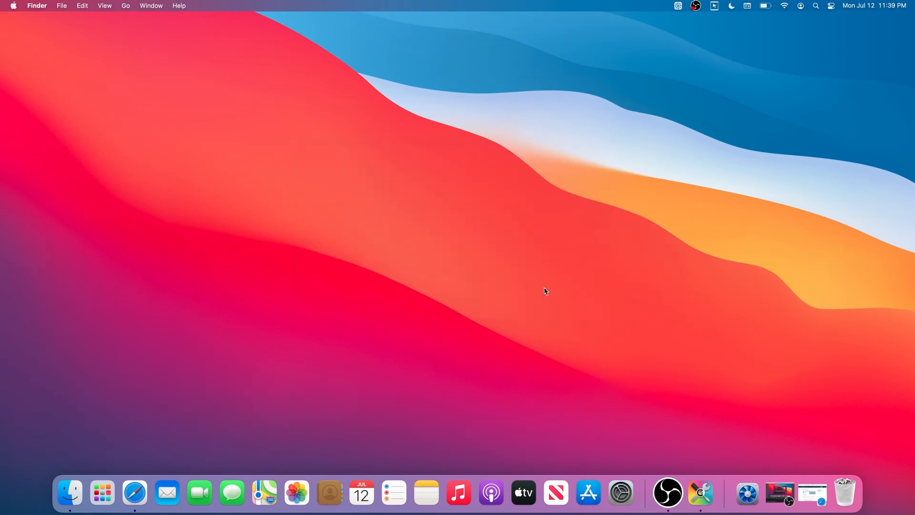
pyautogui.moveTo(678, 9)
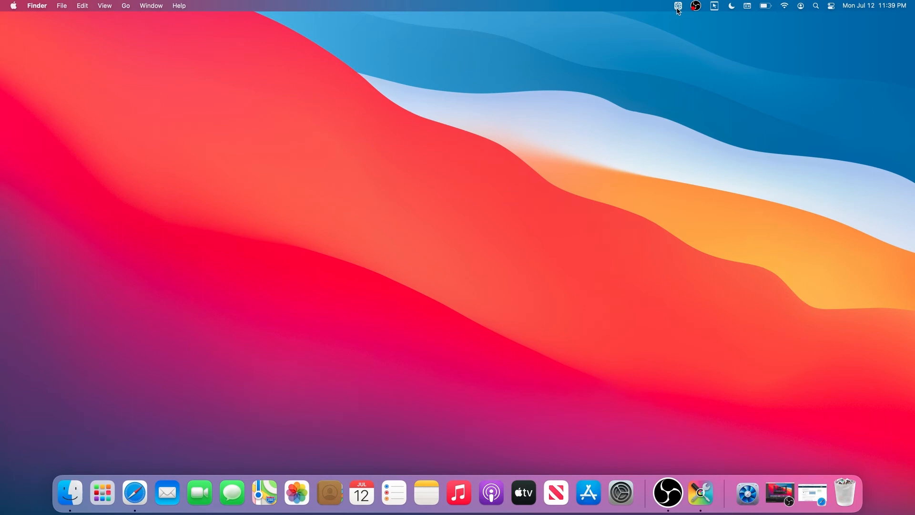
pyautogui.click(677, 6)
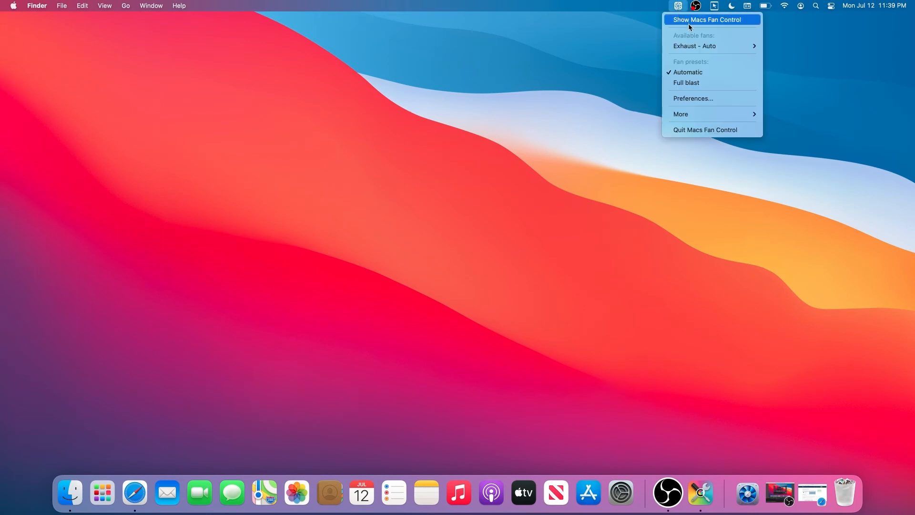
pyautogui.click(707, 19)
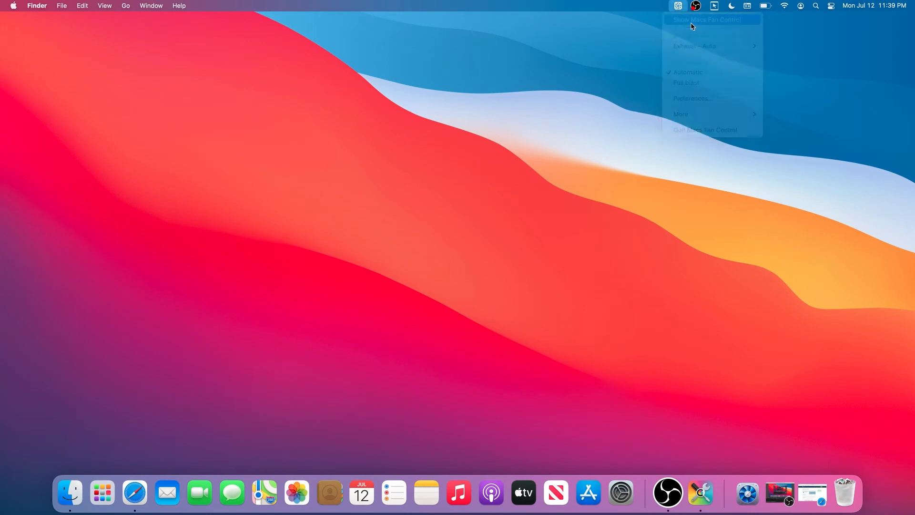
pyautogui.click(707, 20)
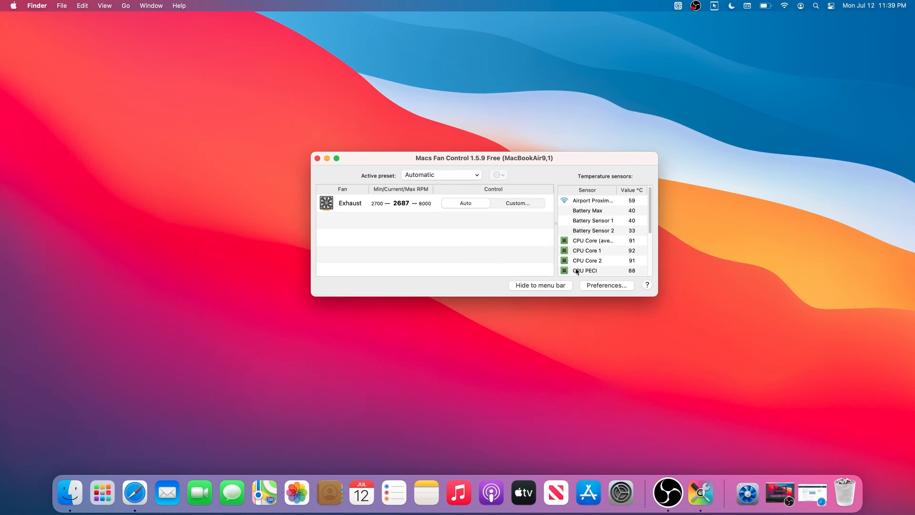
# - Enable 'Autostart minimized with system' in Macs Fan Control's preferences
pyautogui.click(607, 285)
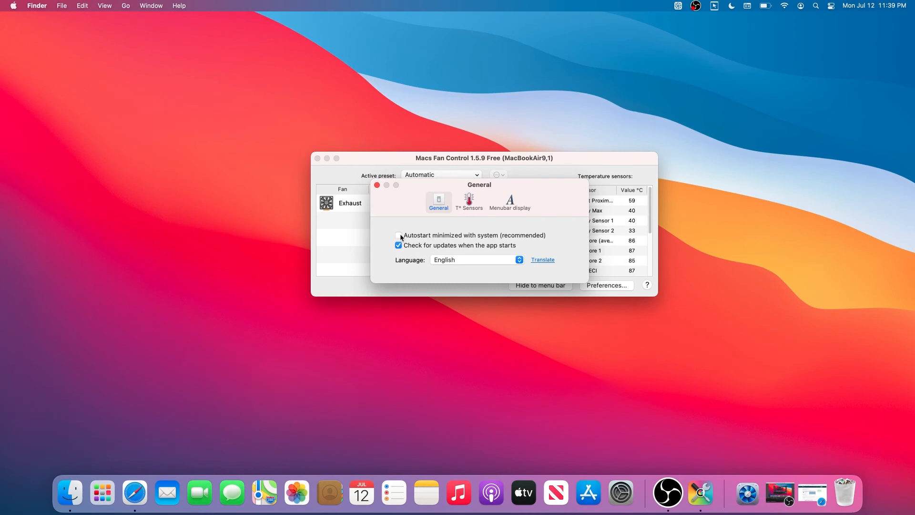
pyautogui.click(399, 235)
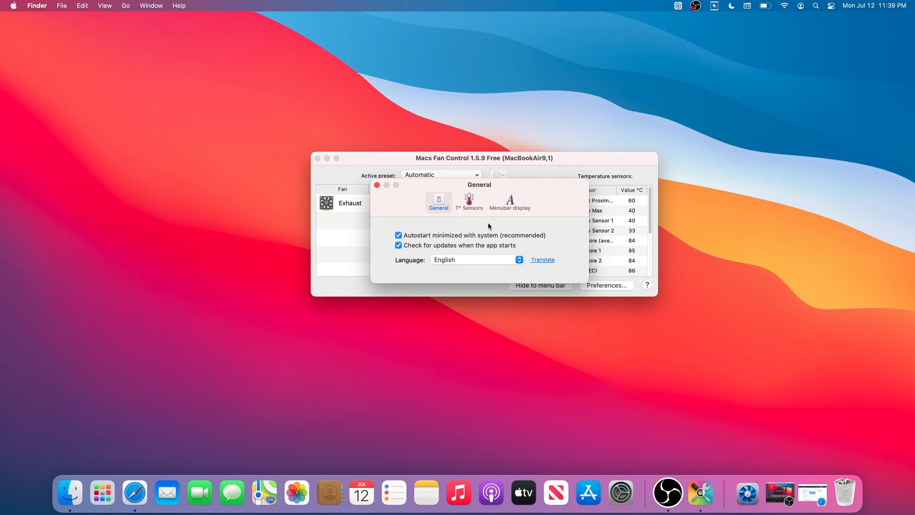
pyautogui.click(509, 202)
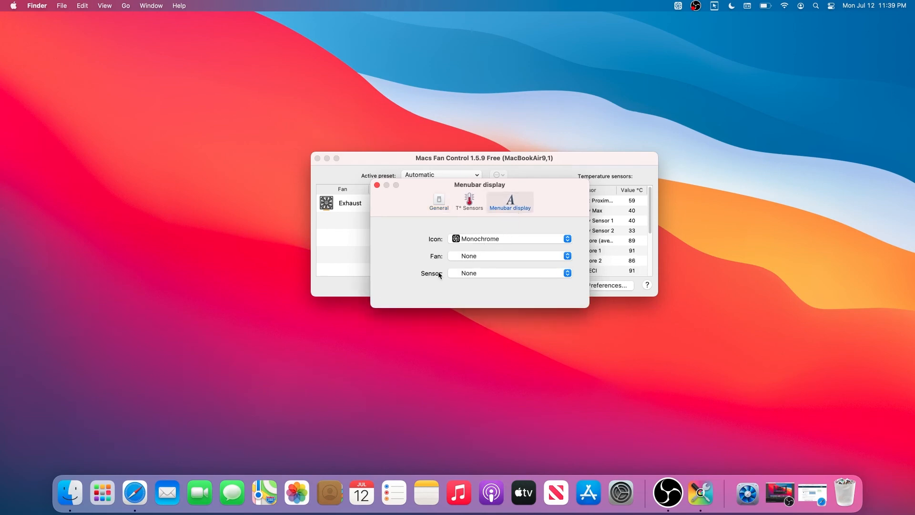
# - Set the menu bar sensor to CPU Core (average) and close the preferences window
pyautogui.click(508, 273)
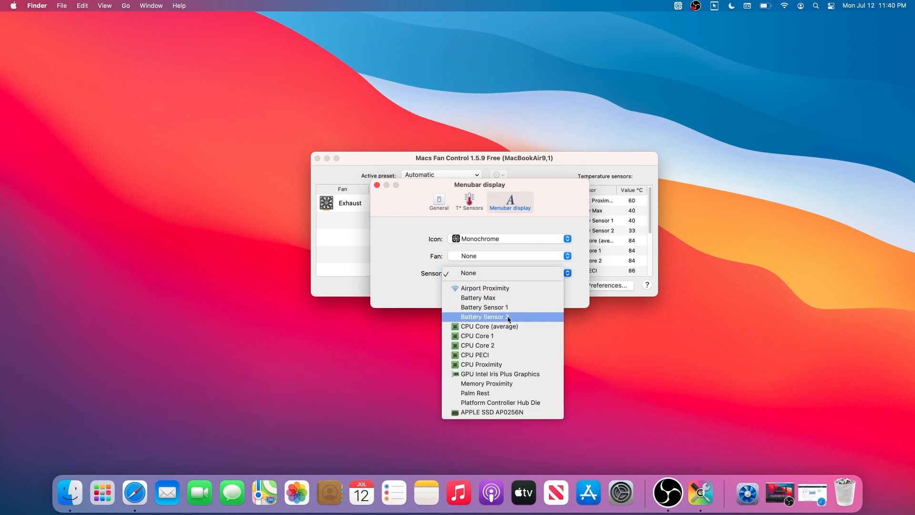
pyautogui.moveTo(489, 326)
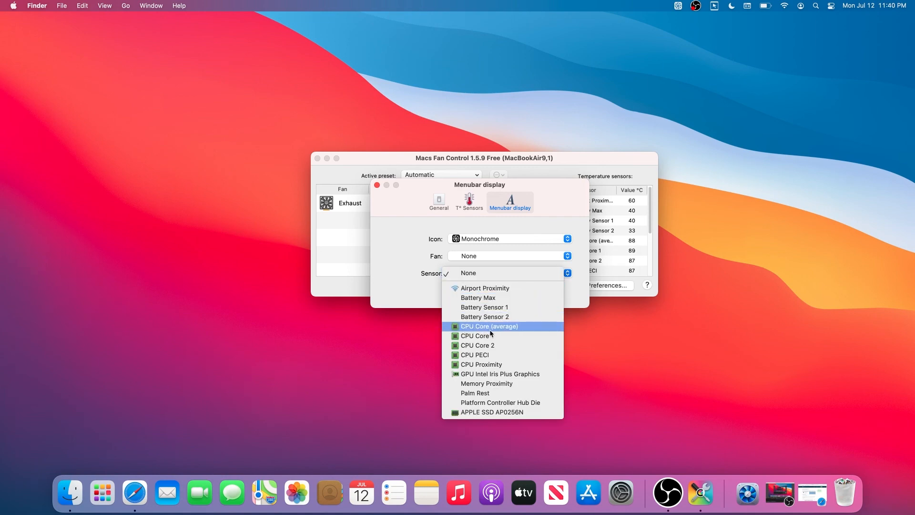
pyautogui.click(489, 326)
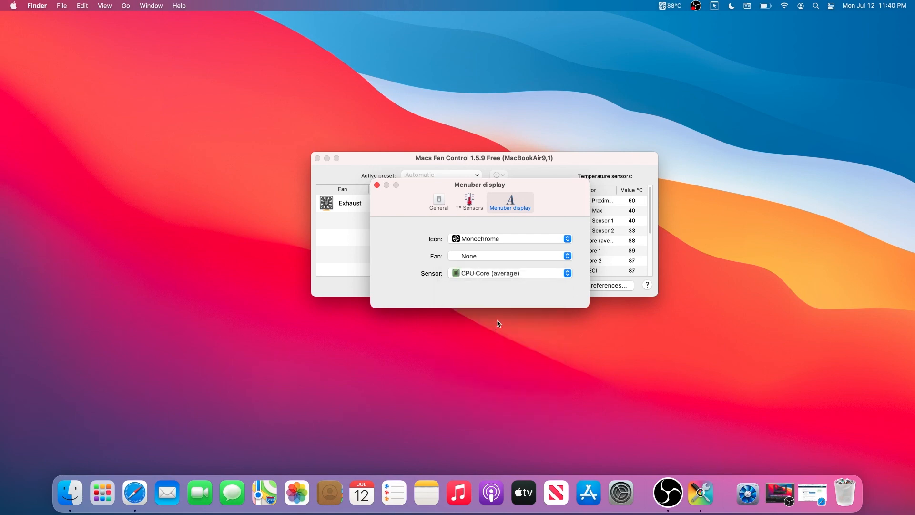
pyautogui.moveTo(668, 16)
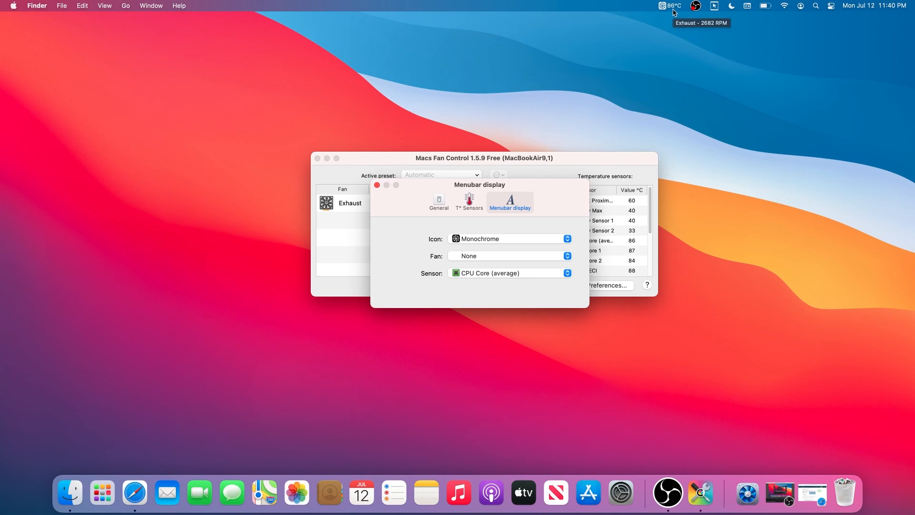
pyautogui.moveTo(509, 188)
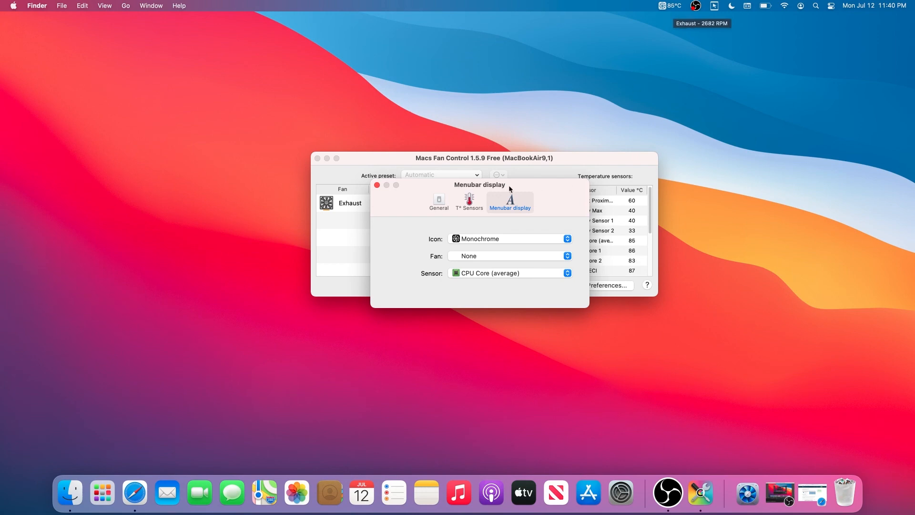
pyautogui.click(377, 185)
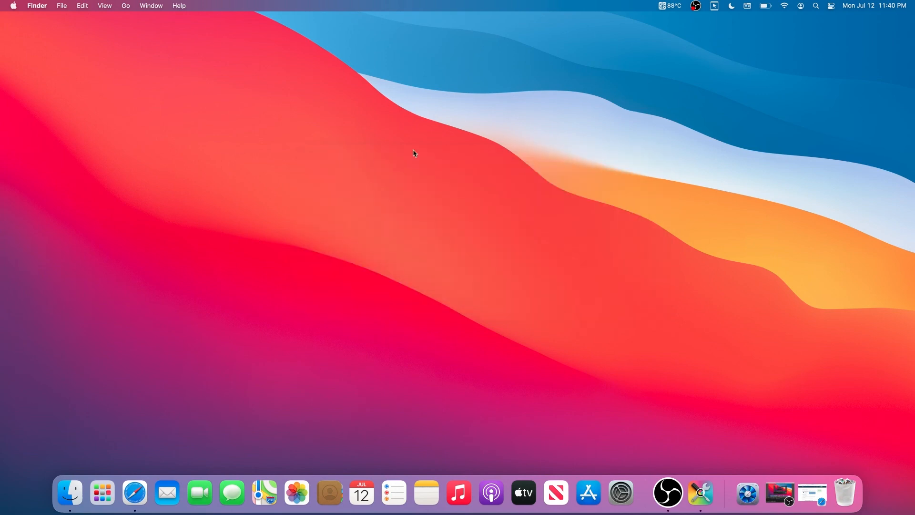
pyautogui.moveTo(666, 19)
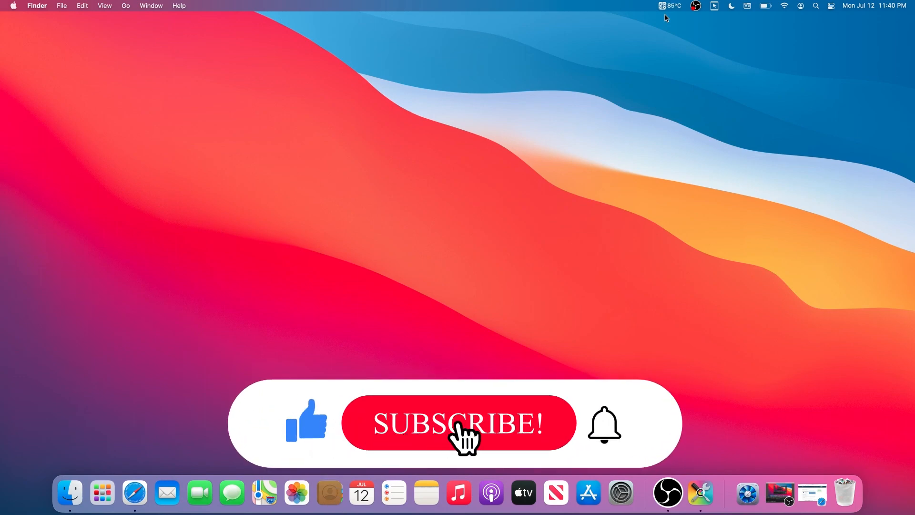
pyautogui.click(458, 422)
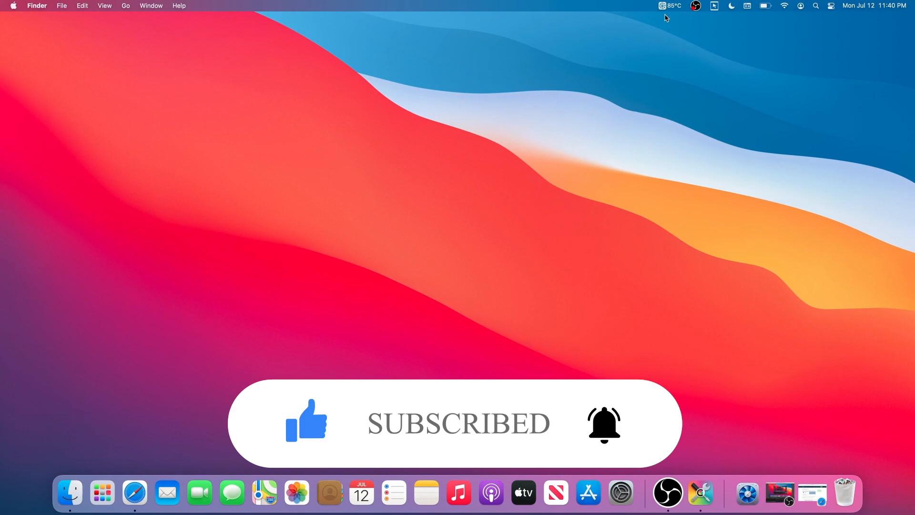